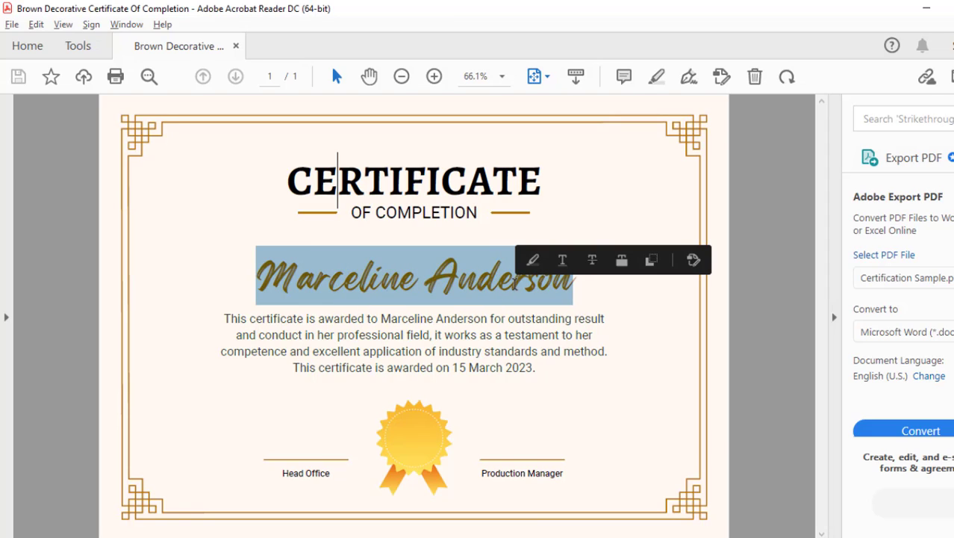
pyautogui.moveTo(421, 290)
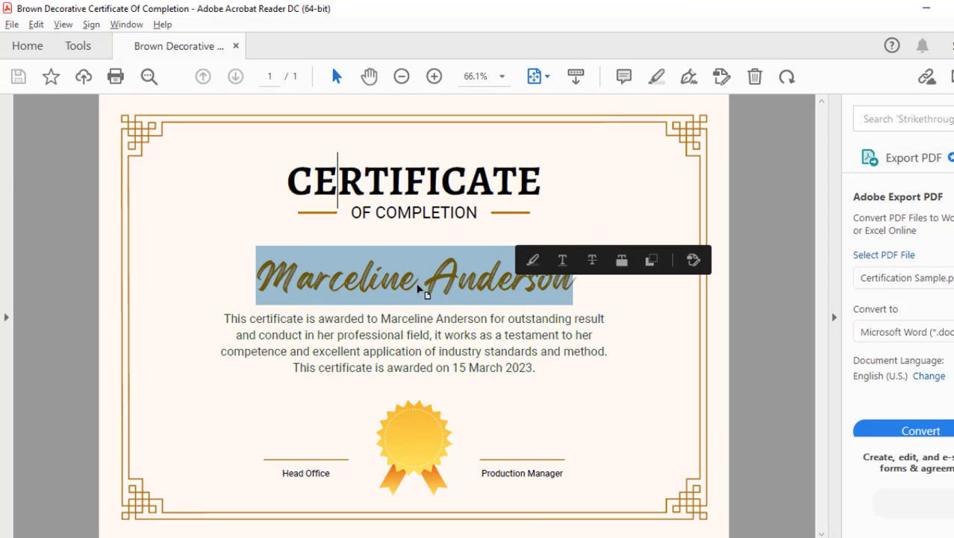
pyautogui.moveTo(417, 479)
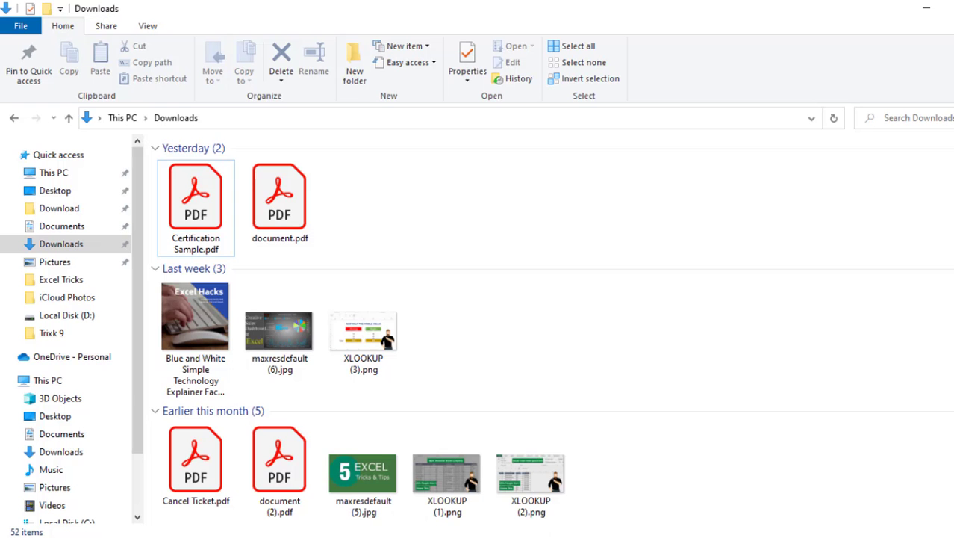
pyautogui.moveTo(194, 201)
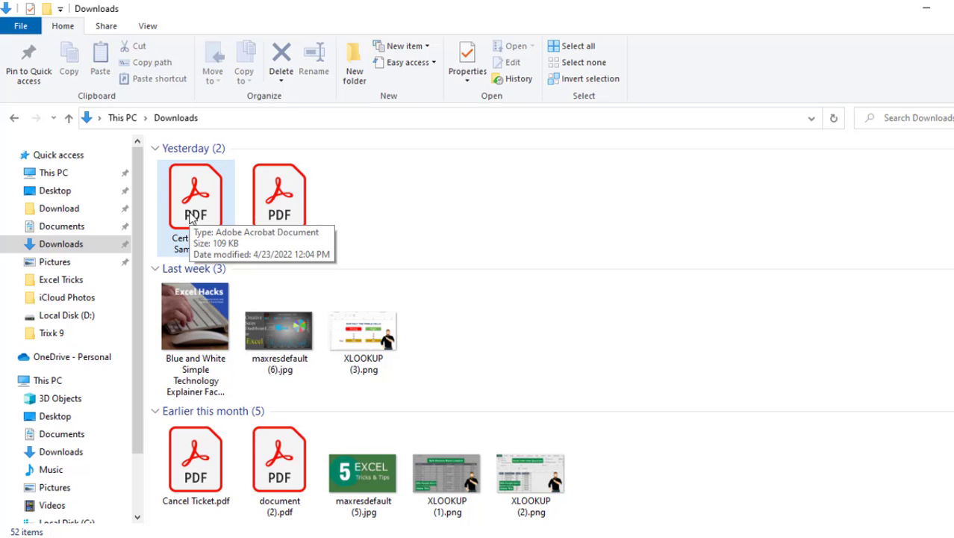
pyautogui.moveTo(201, 218)
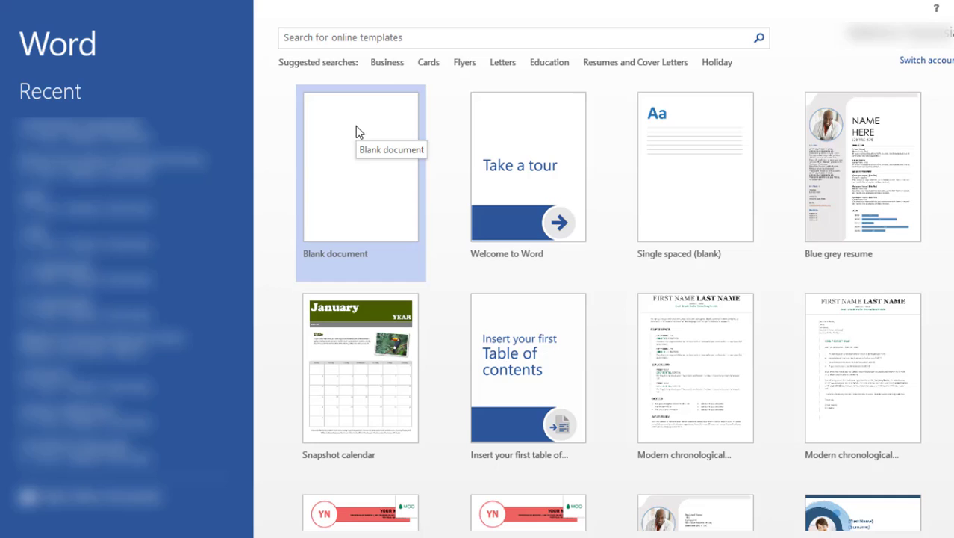
pyautogui.moveTo(493, 381)
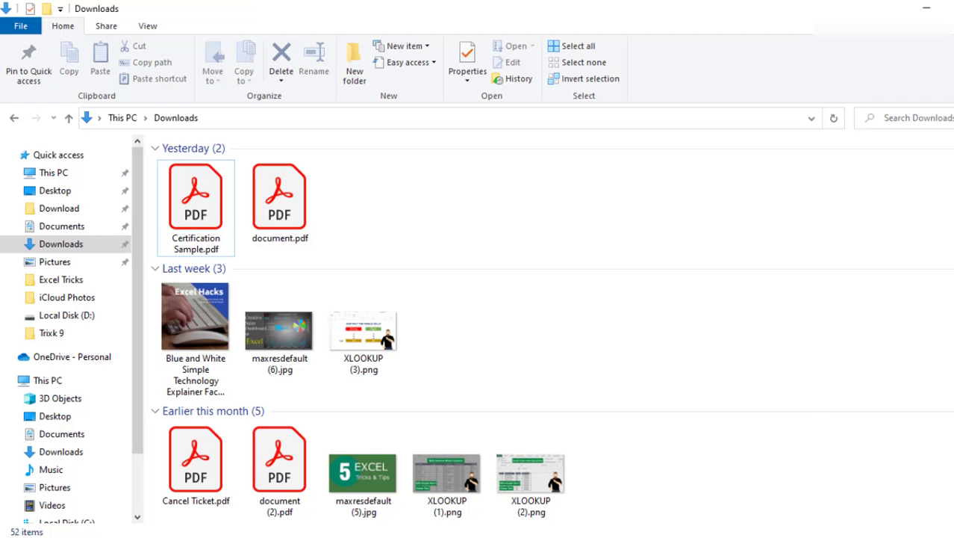
# - Drag Certification Sample.pdf from Downloads into Word to open it
pyautogui.moveTo(195, 207); pyautogui.dragTo(441, 268)
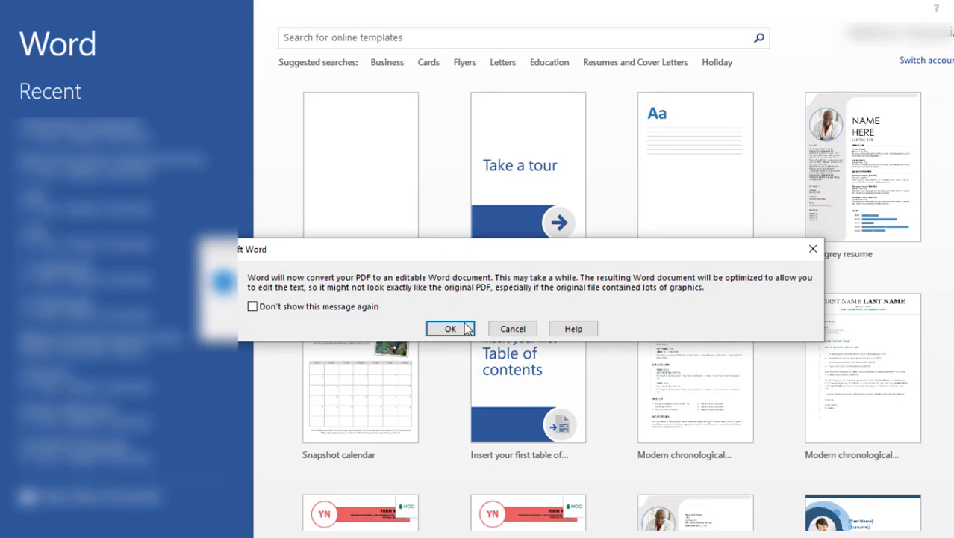
# - Confirm converting the certificate PDF into an editable Word document
pyautogui.click(451, 329)
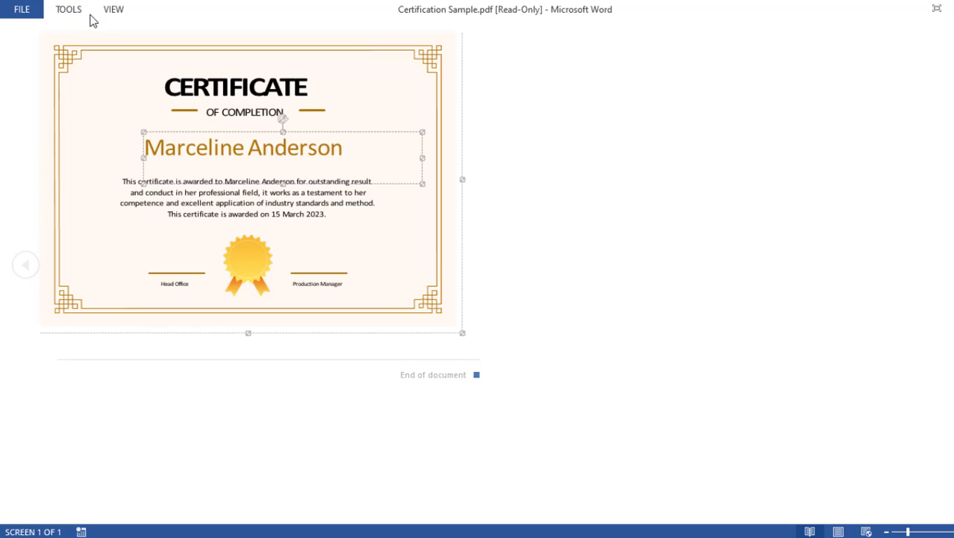
# - Switch the converted certificate from Read Mode into editing via View > Edit Document
pyautogui.click(68, 9)
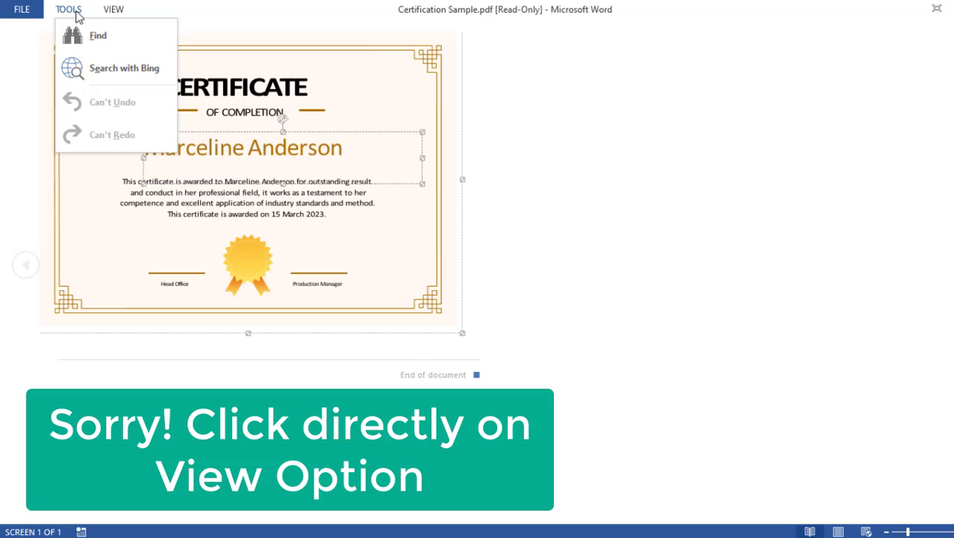
pyautogui.click(114, 9)
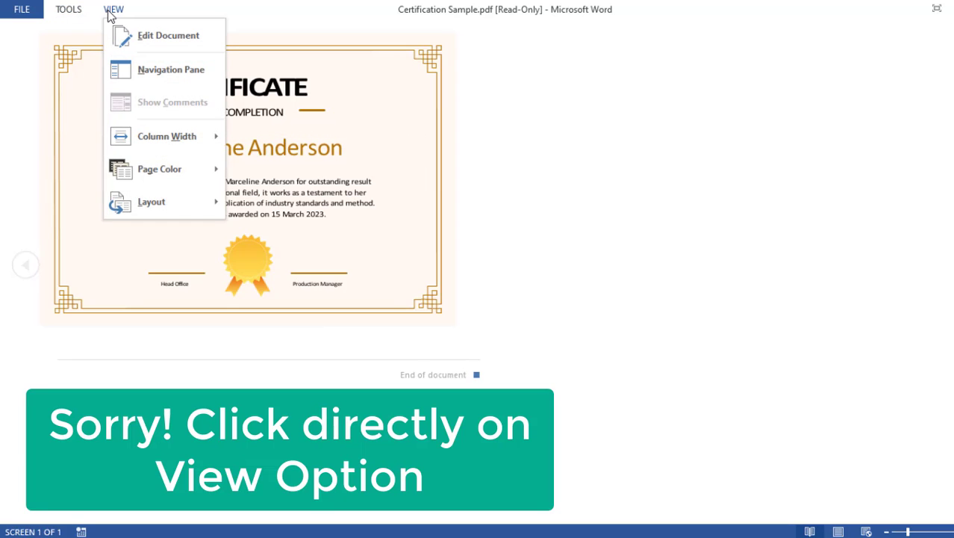
pyautogui.moveTo(167, 36)
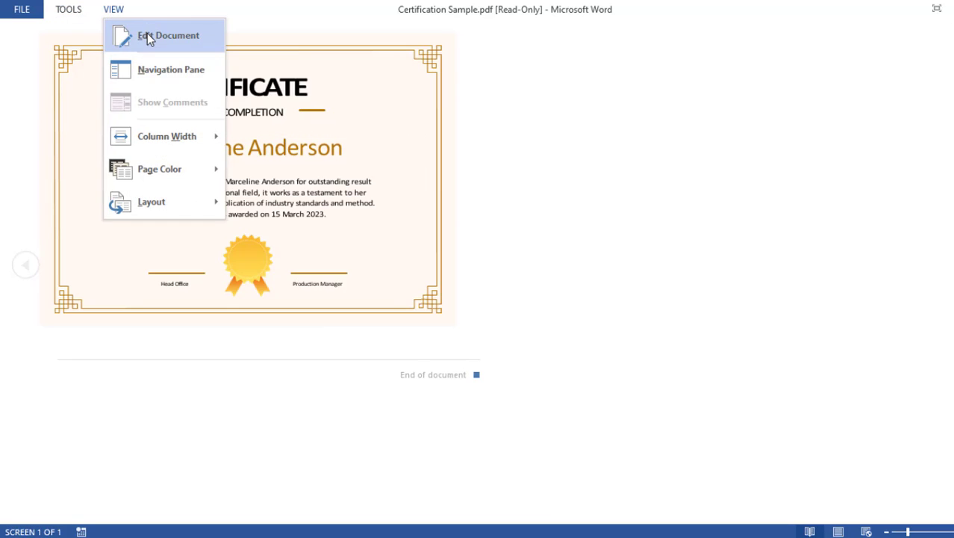
pyautogui.click(168, 36)
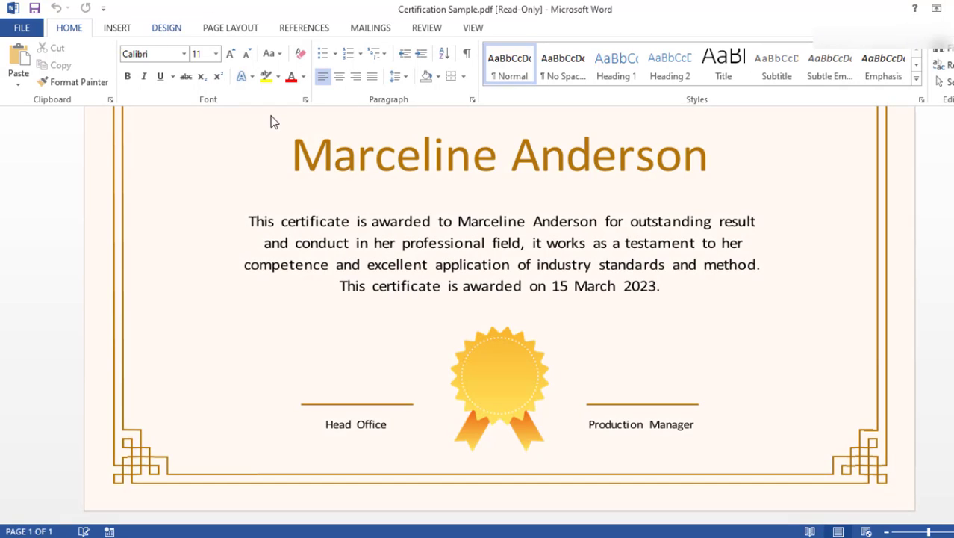
pyautogui.moveTo(641, 203)
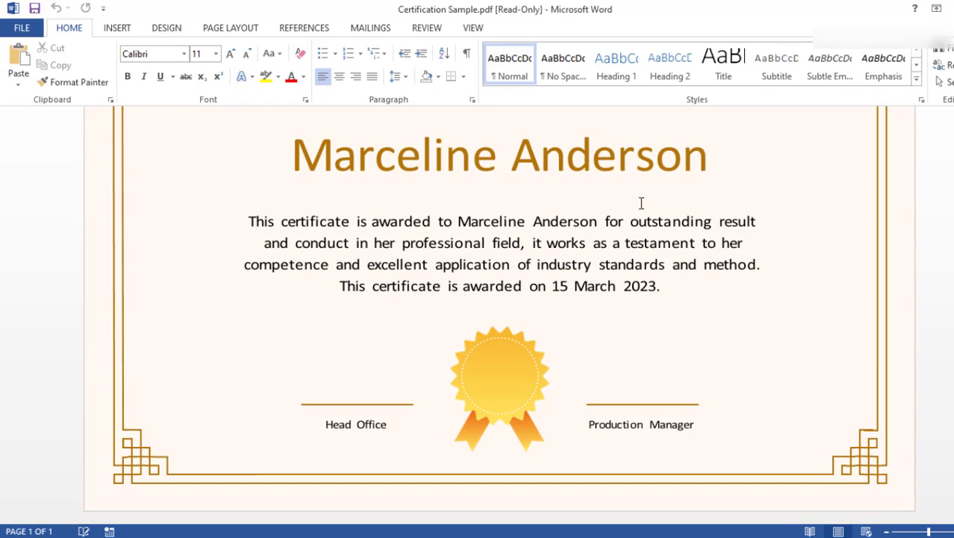
# - Replace the recipient name Marceline Anderson in the name text box with 'Excel Dose'
pyautogui.scroll(-3)
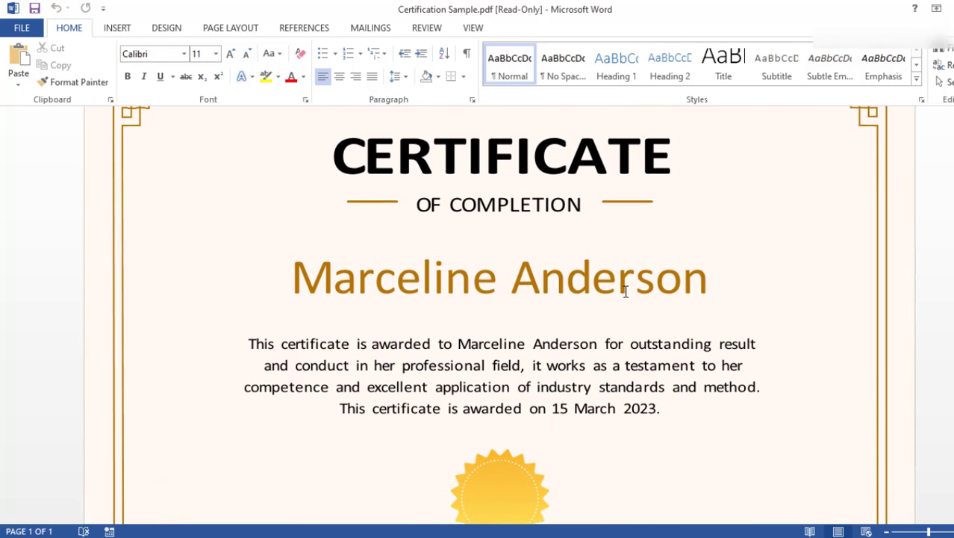
pyautogui.click(498, 276)
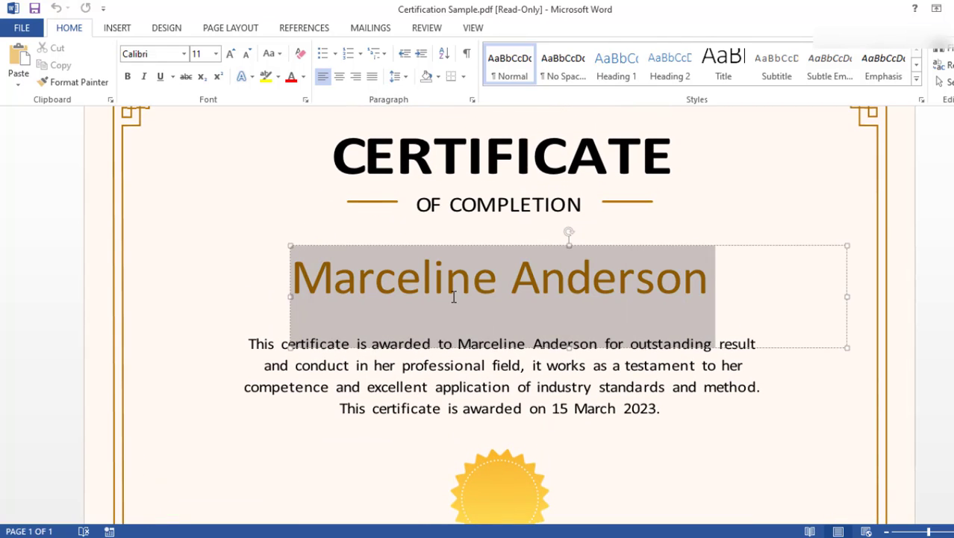
pyautogui.write('Excel')
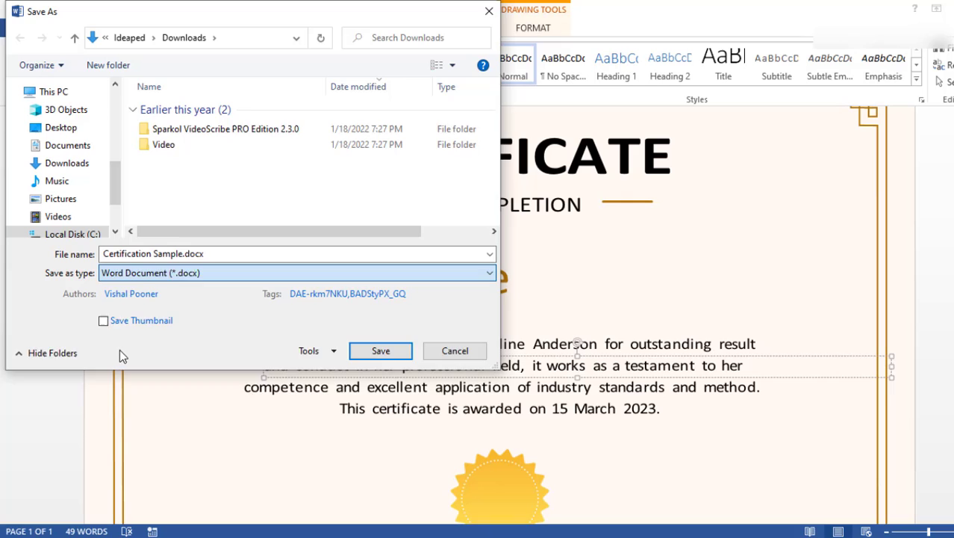
# - Save the edited certificate as a PDF named Test in Downloads
pyautogui.click(296, 272)
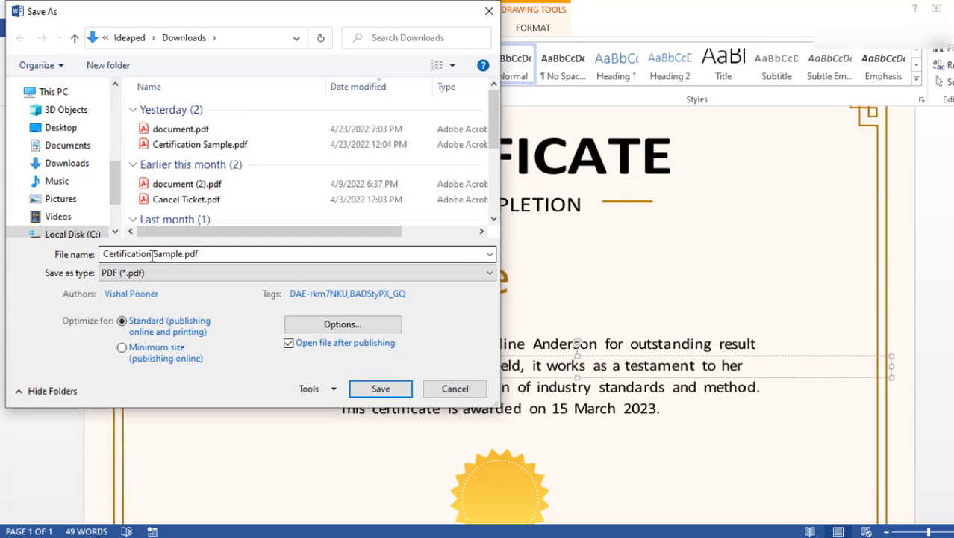
pyautogui.write('Test')
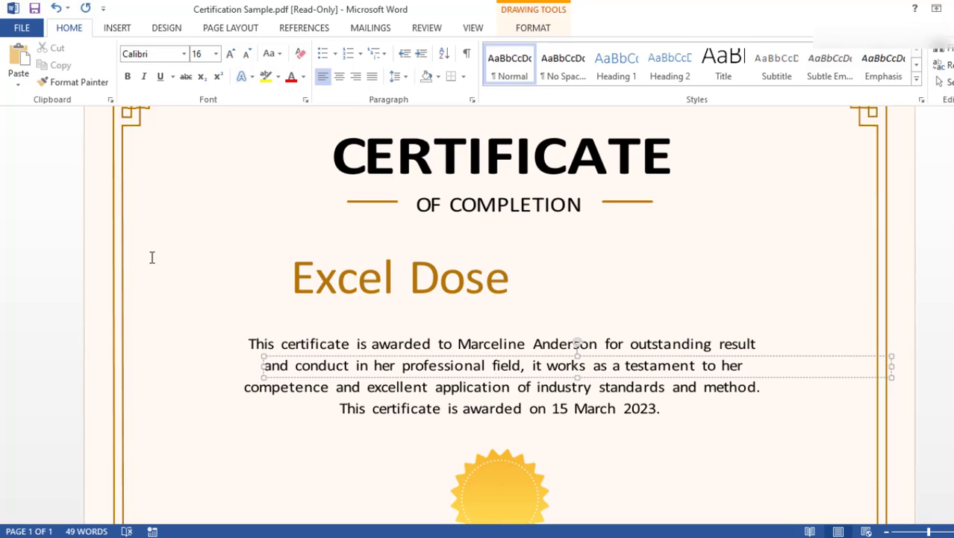
pyautogui.click(620, 364)
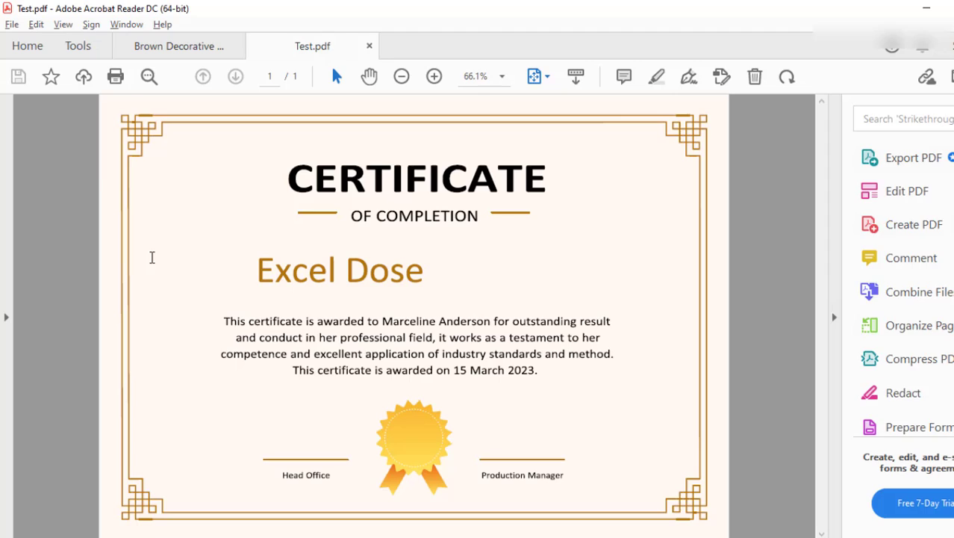
# - View the saved Test.pdf in Acrobat Reader showing Excel Dose as the recipient
pyautogui.click(914, 158)
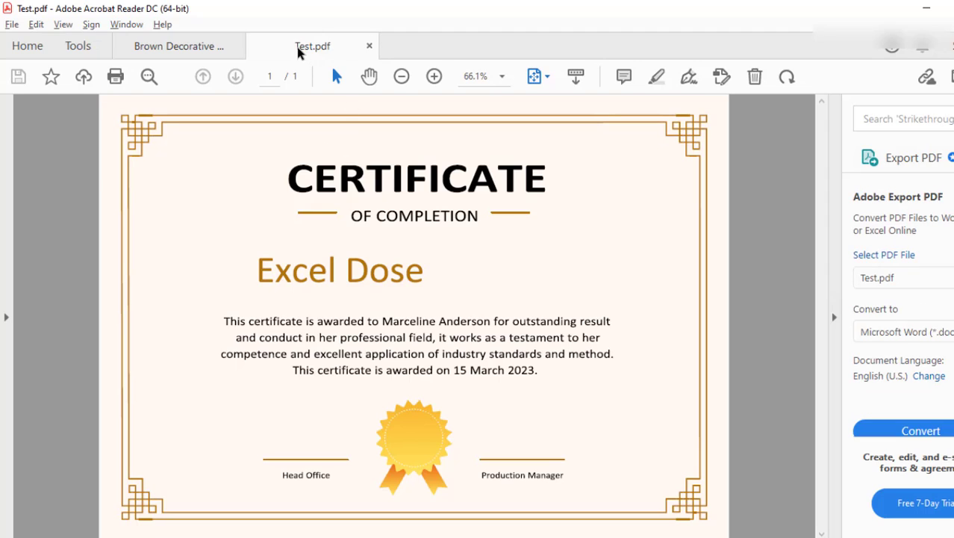
pyautogui.moveTo(344, 288)
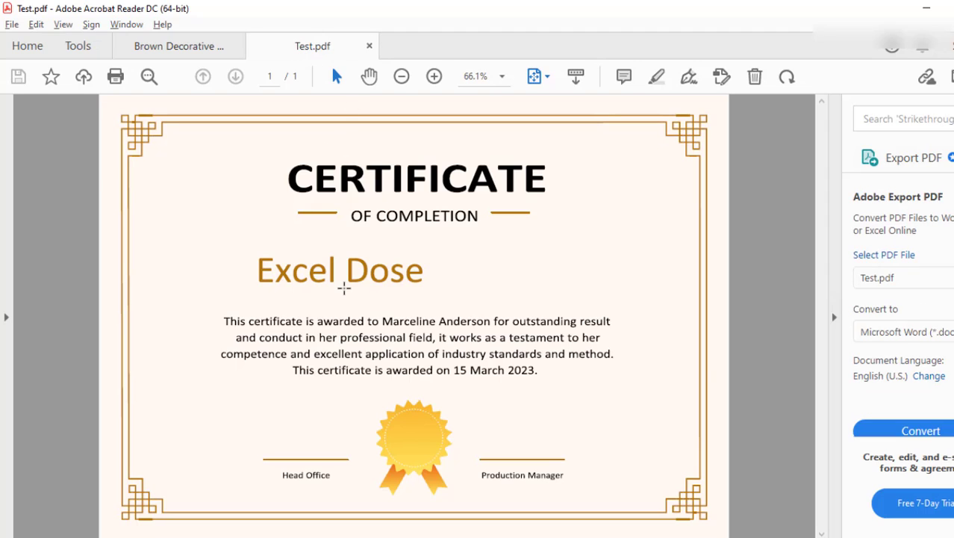